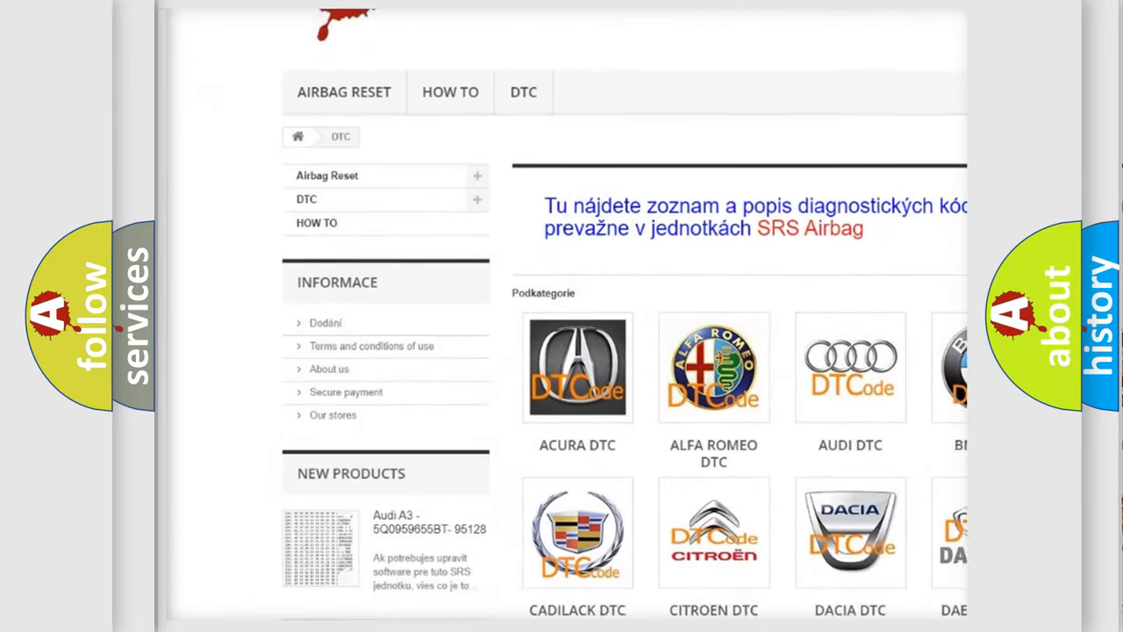
pyautogui.scroll(-3)
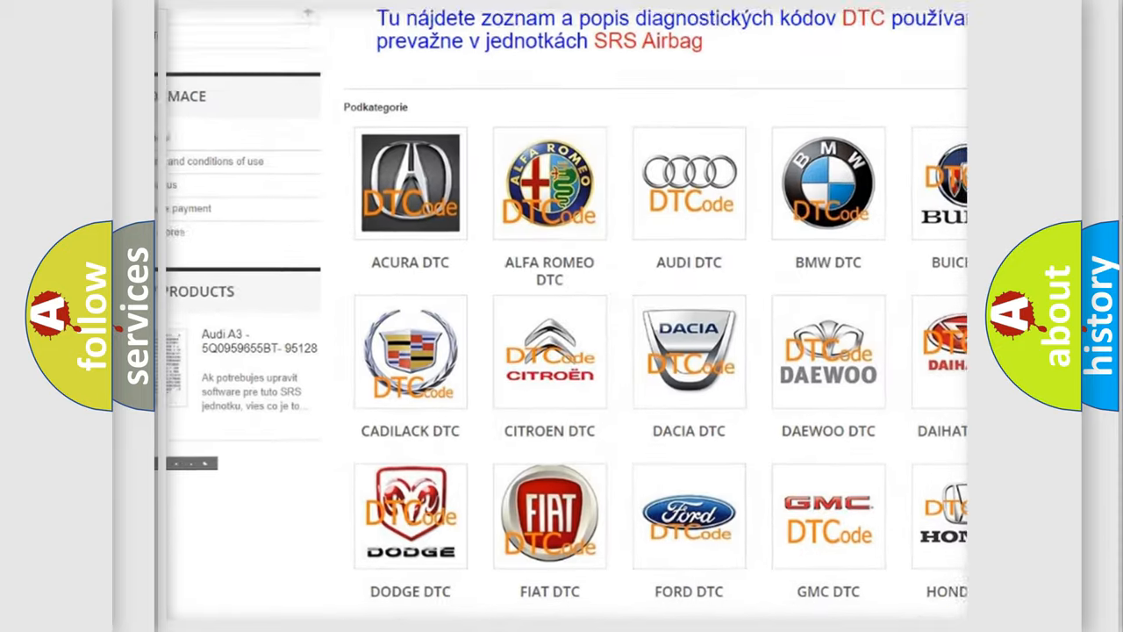
pyautogui.scroll(-3)
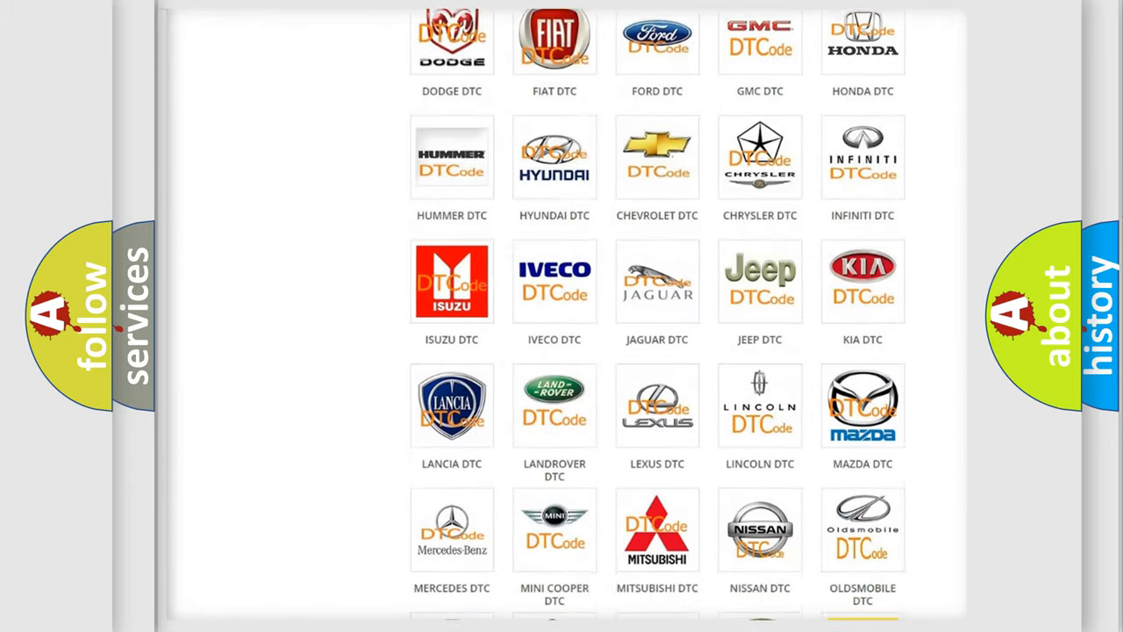
pyautogui.scroll(-3)
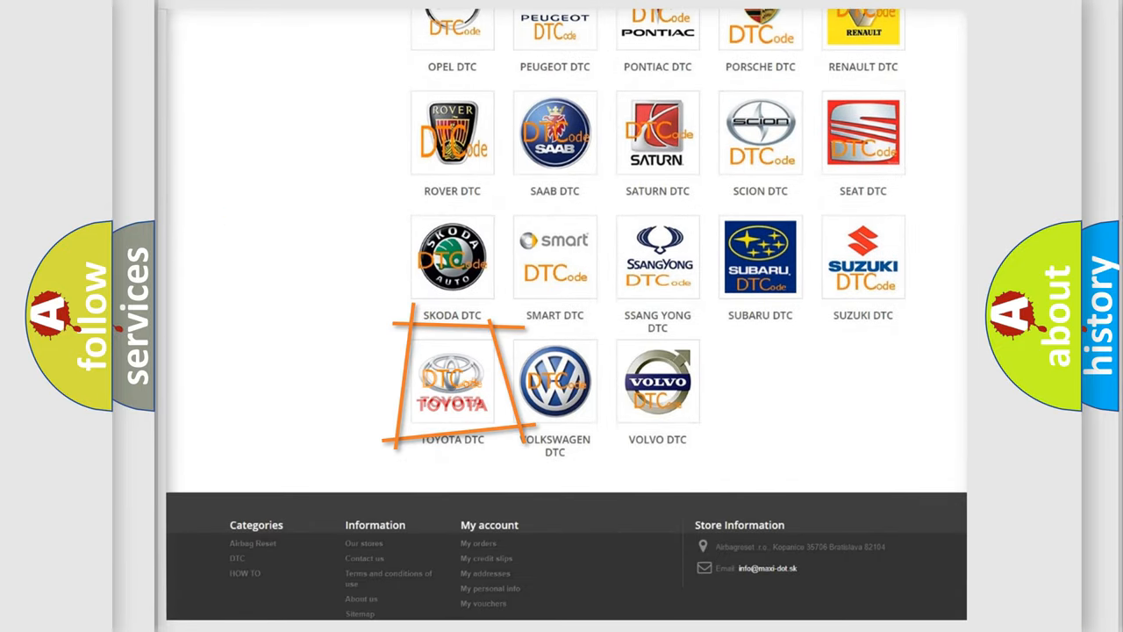